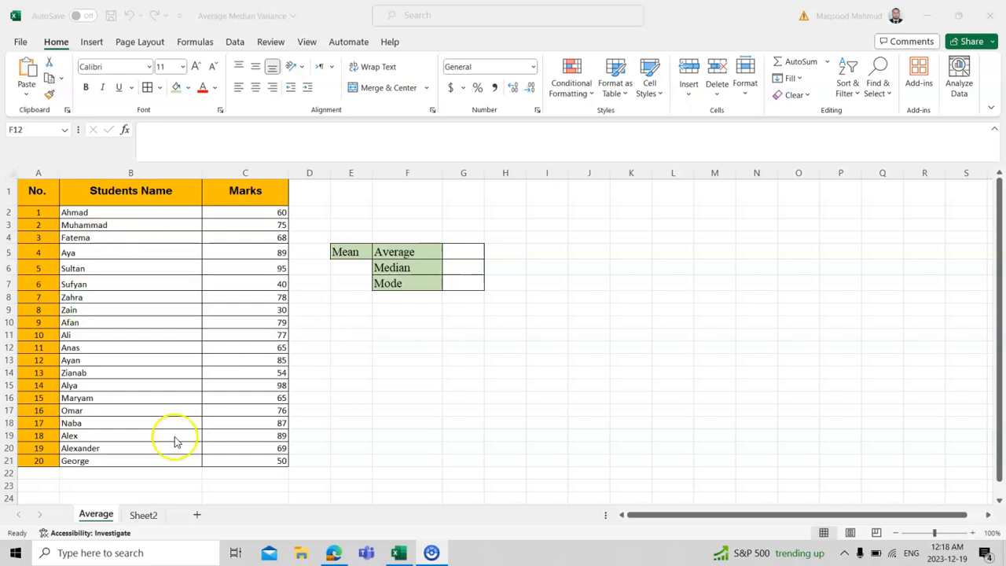
mouse_move(173, 437)
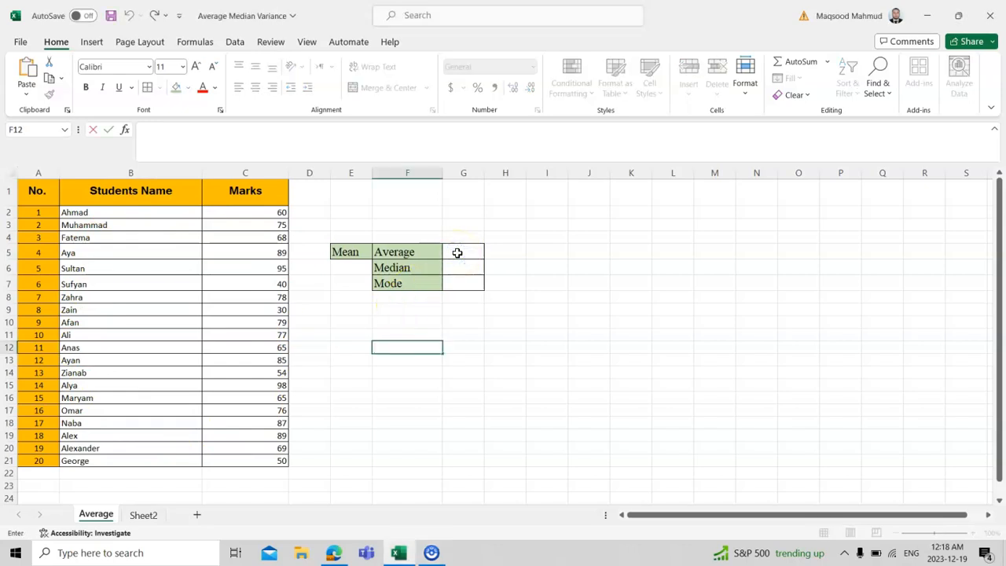
Compute =AVERAGE(C2:C21) in G5 so the Average cell shows 71.45.
left_click(462, 251)
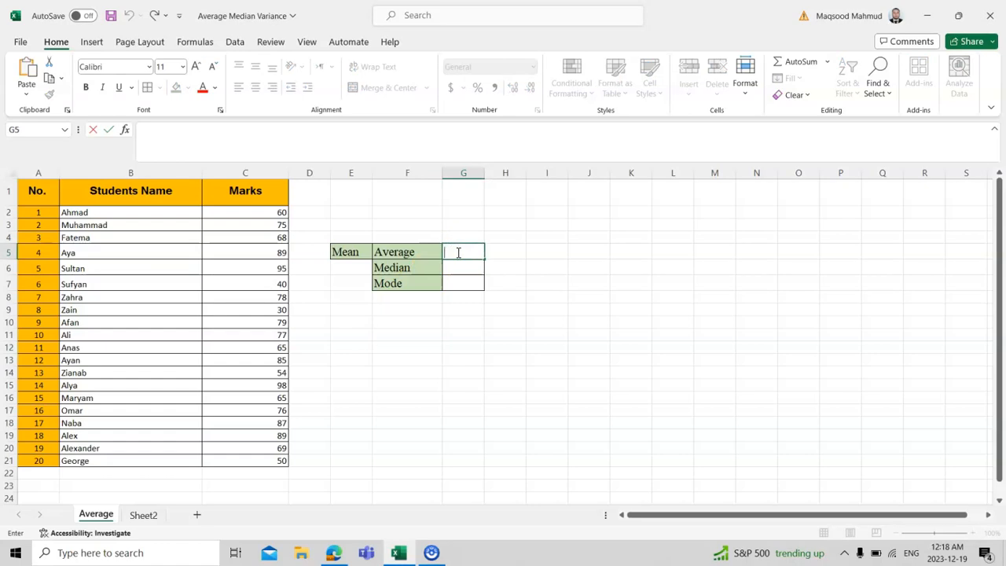
type("=")
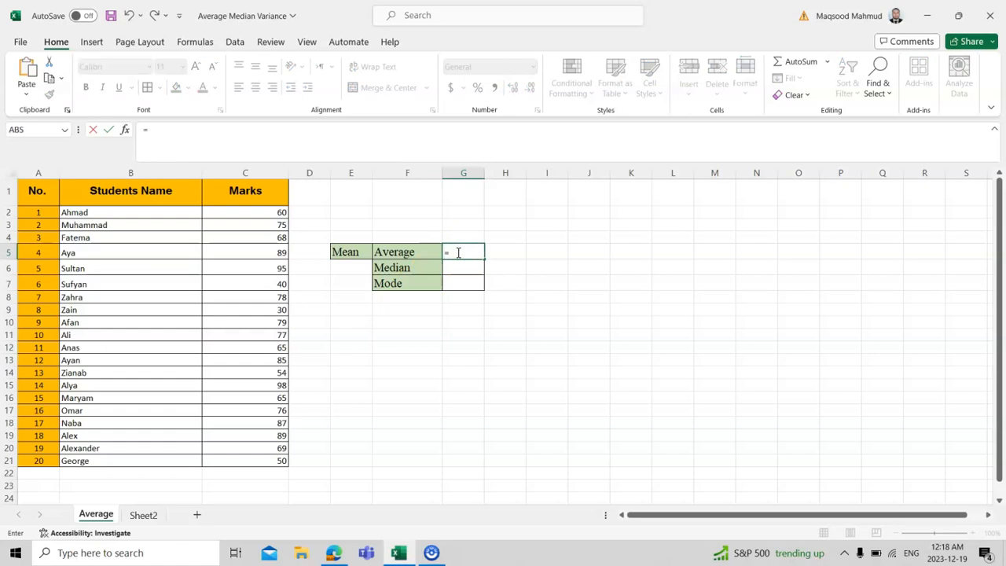
type("av")
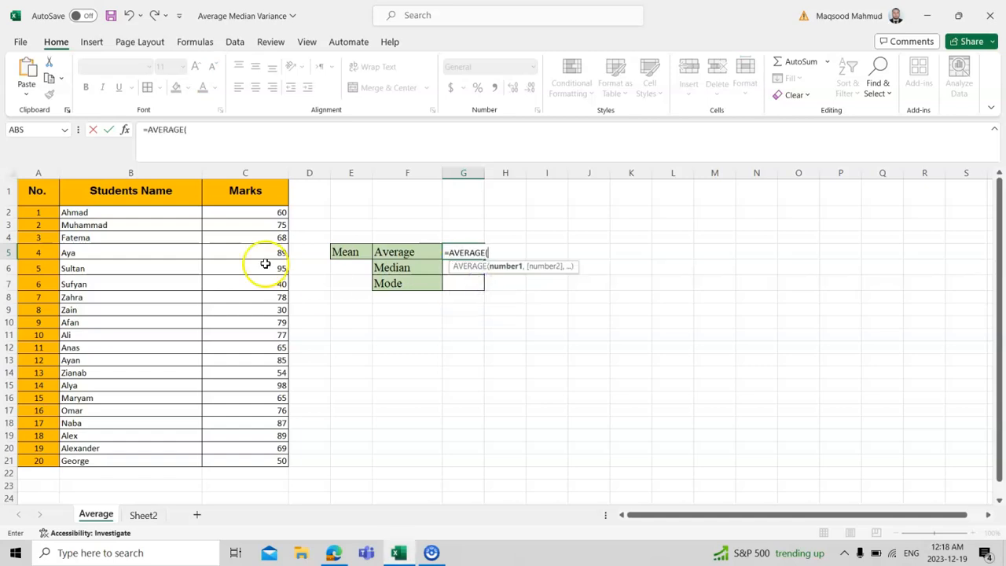
left_click_drag(265, 264, 259, 468)
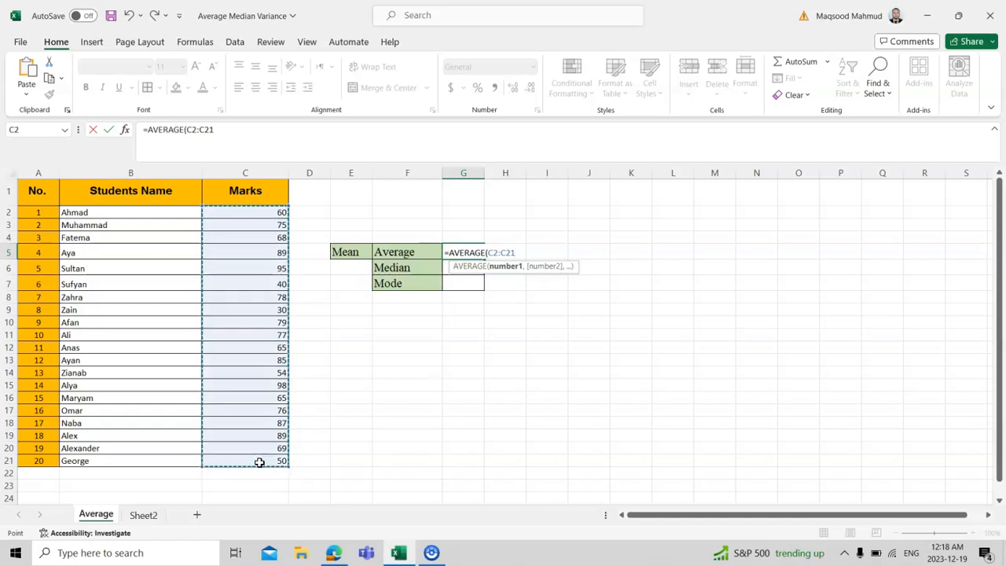
key("enter")
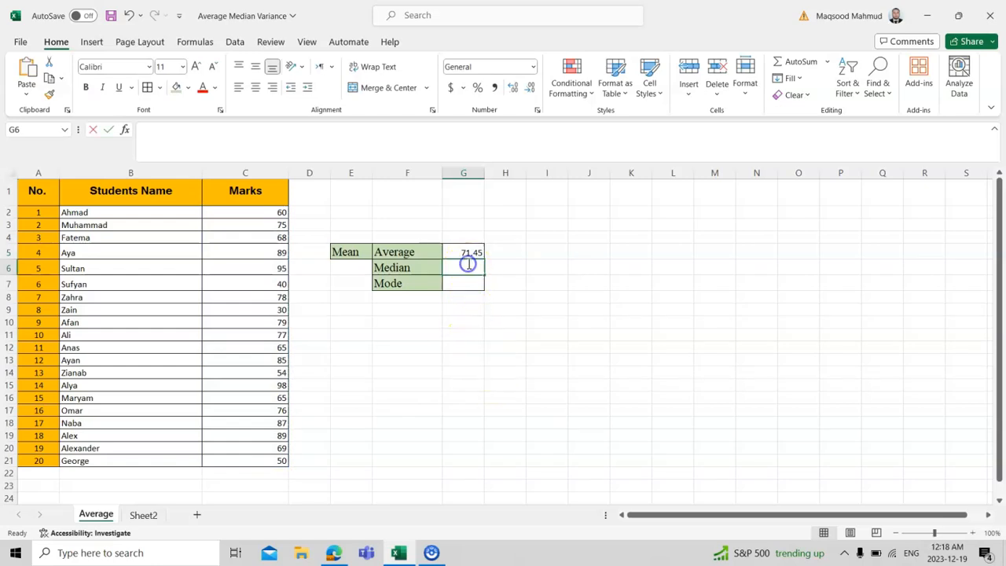
Compute =MEDIAN(C2:C21) in G6 so the Median cell shows 75.5.
type("=")
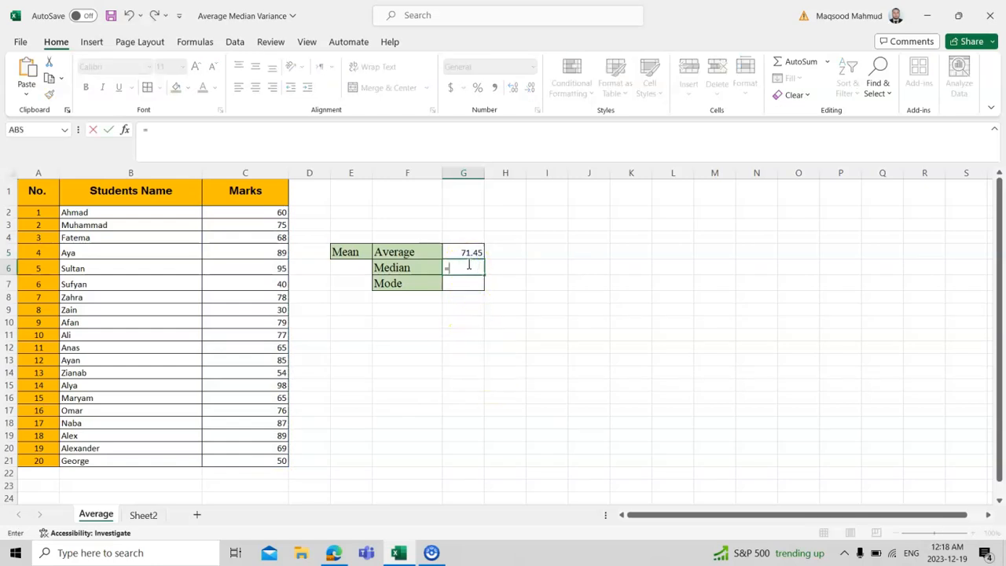
type("med")
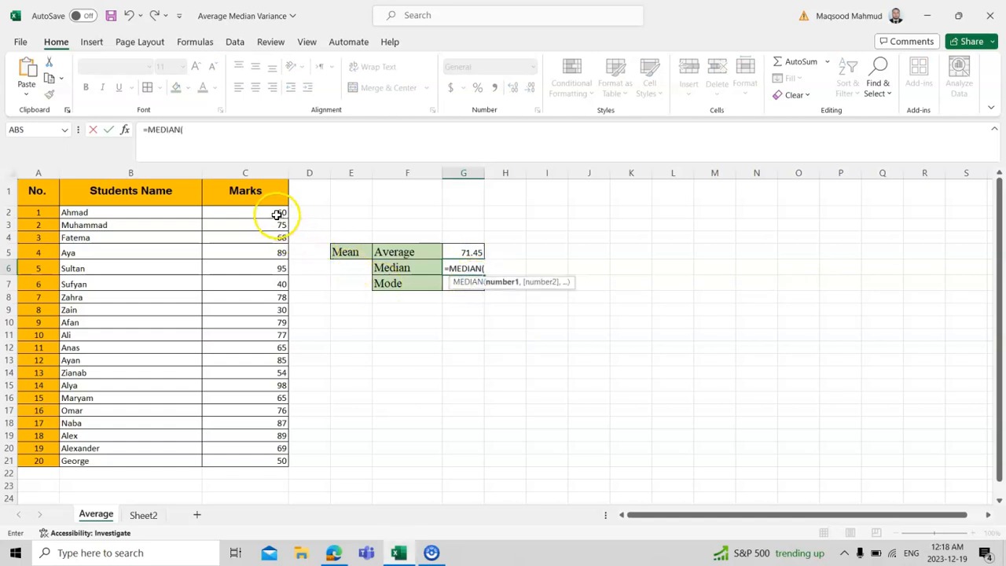
left_click_drag(277, 212, 270, 460)
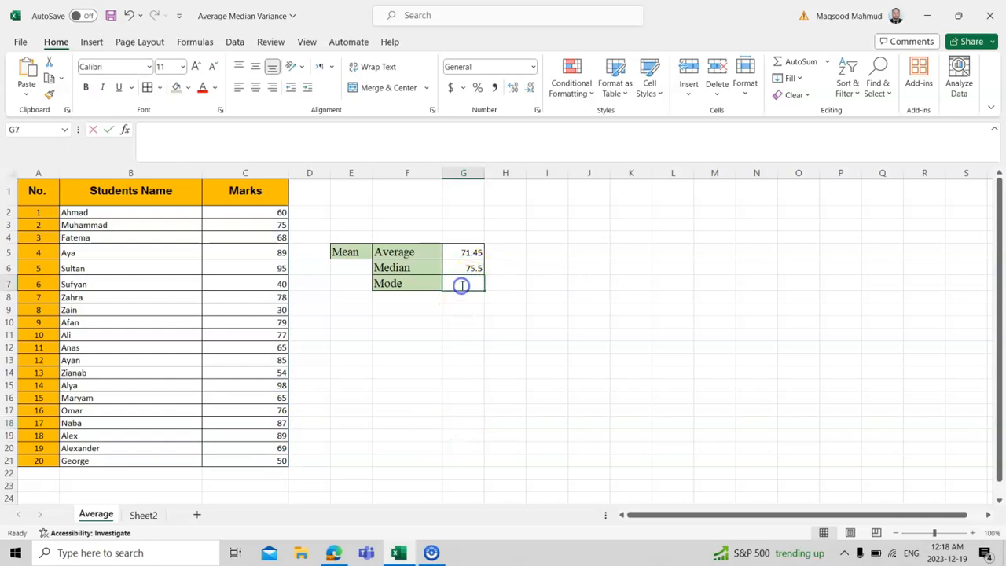
Enter =MOD(C2:C21), dismiss the too-few-arguments error, correct to =MODE(C2:C21) showing 89.
type("=")
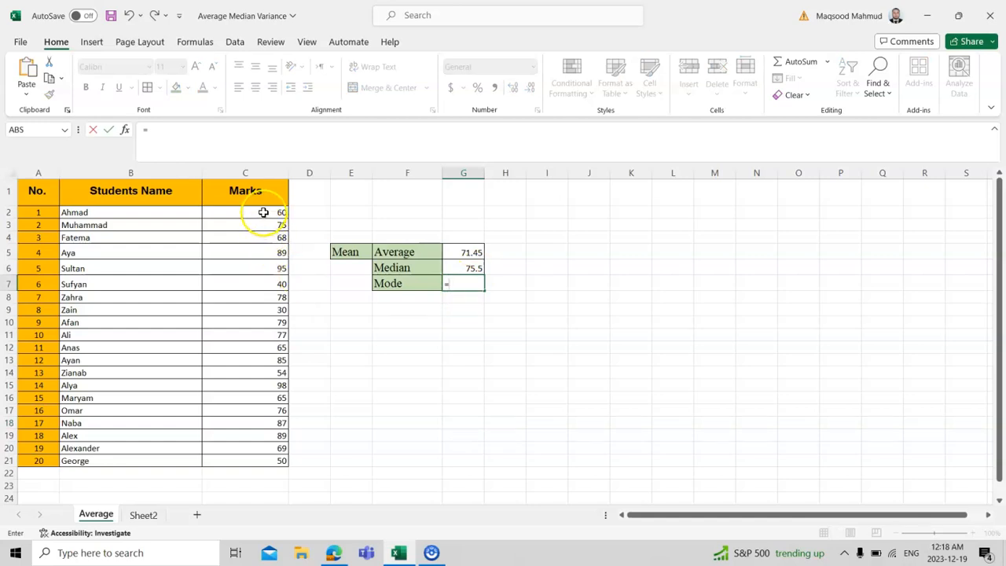
type("mod")
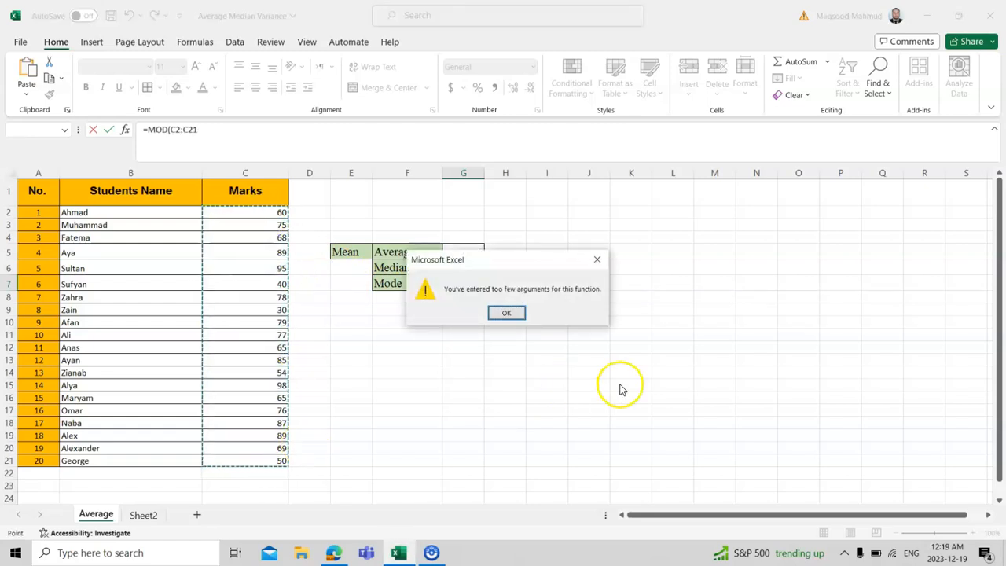
left_click(506, 311)
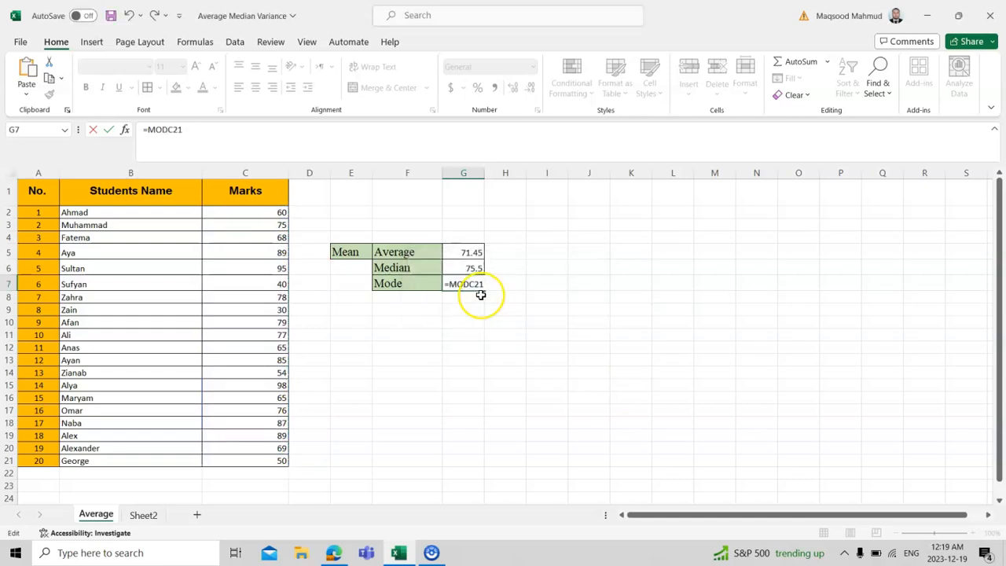
type("MODe")
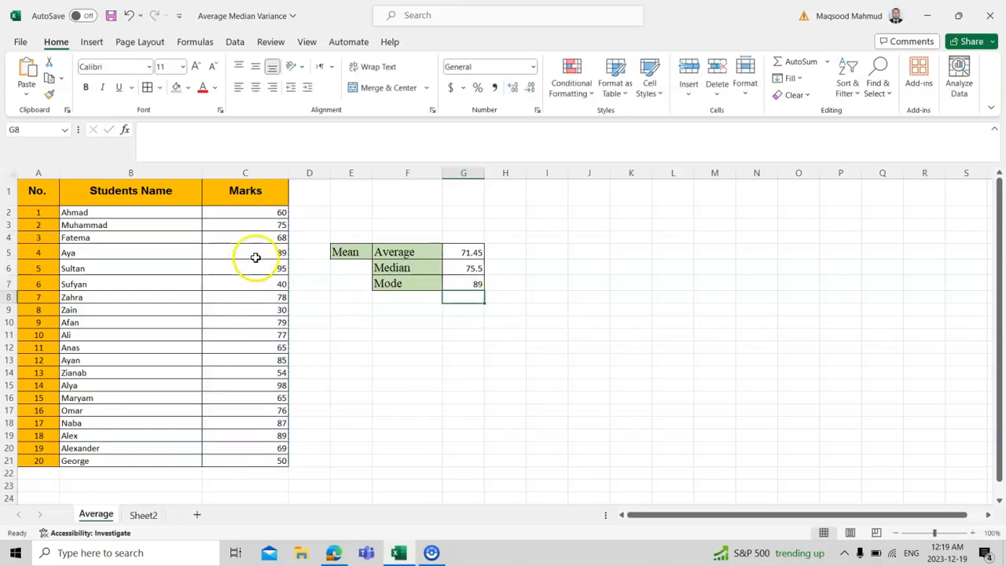
left_click(246, 251)
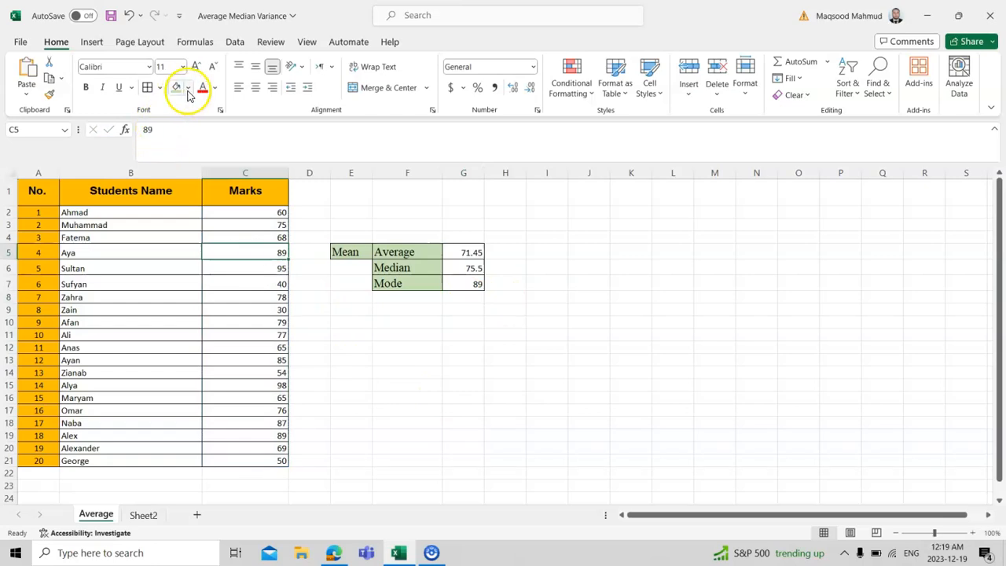